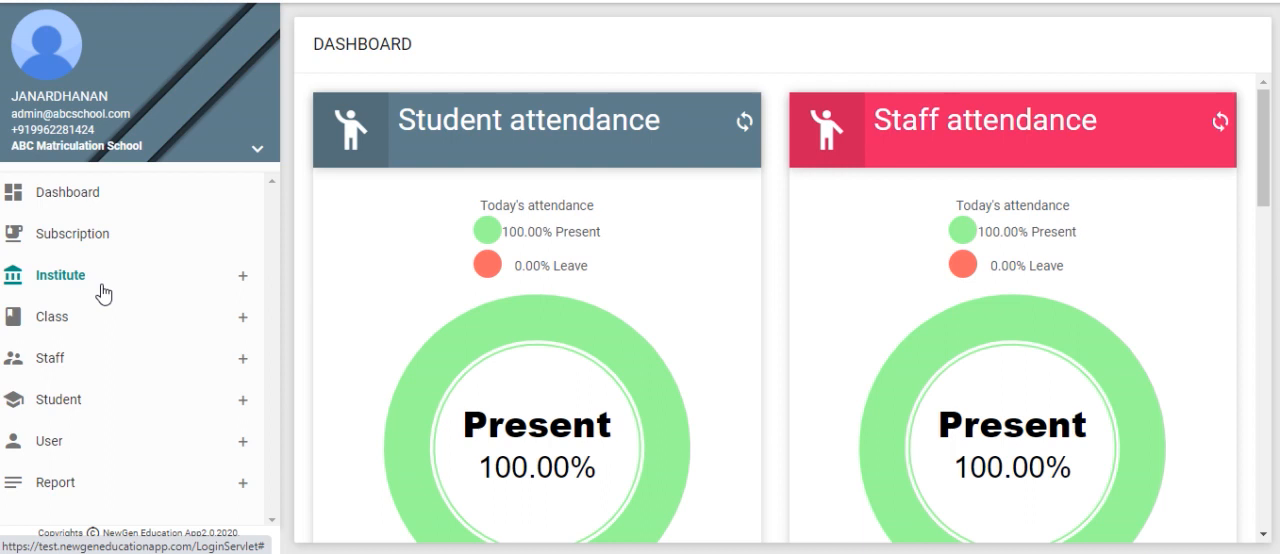
# Navigate to Holiday Maintenance under the Institute sidebar group.
pyautogui.click(60, 274)
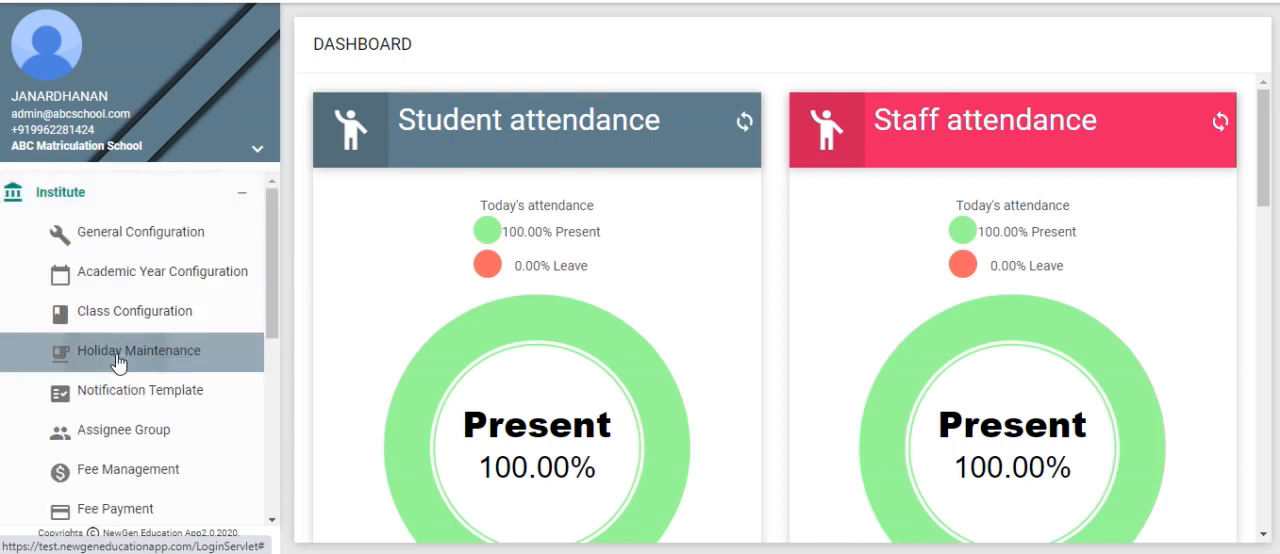
pyautogui.click(138, 350)
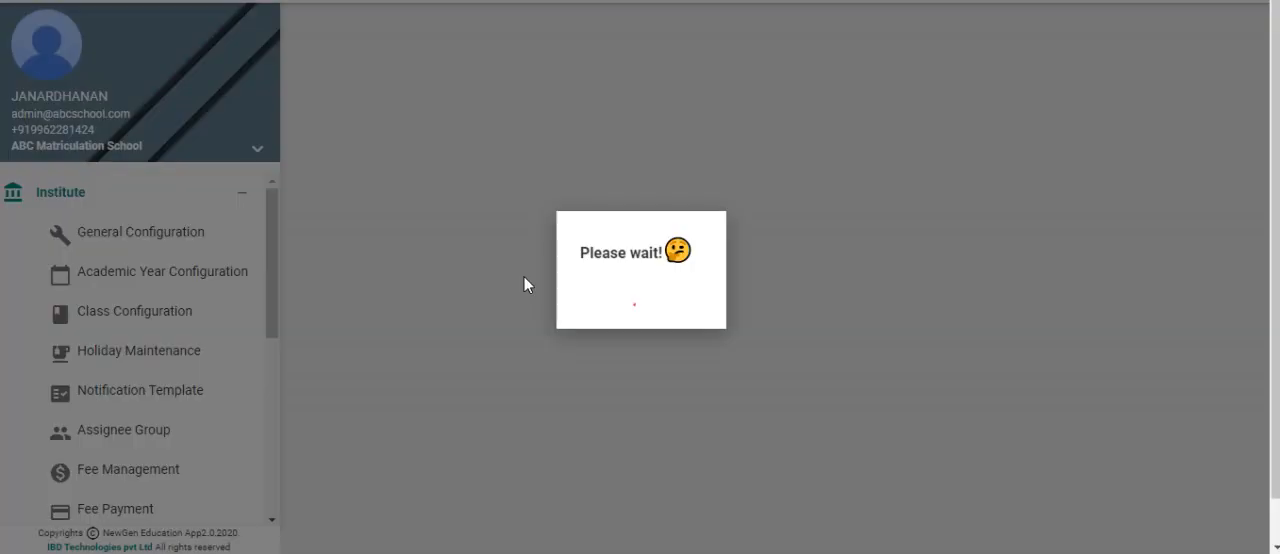
# Choose the Authorize operation and select the June 2021 class 11+C03 holiday record.
pyautogui.click(140, 350)
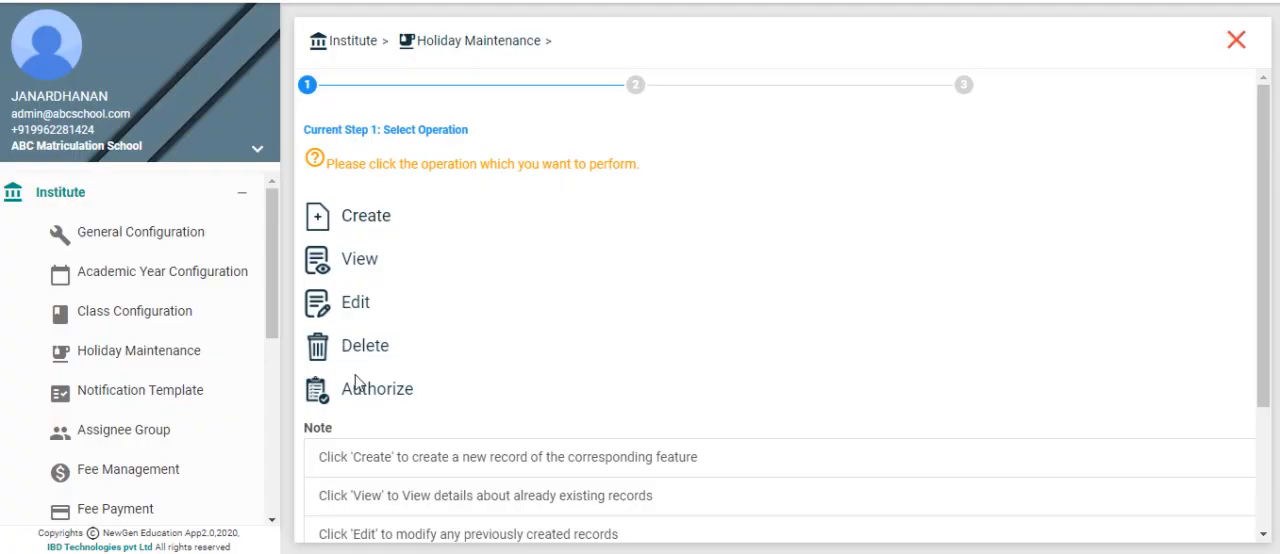
pyautogui.moveTo(360, 392)
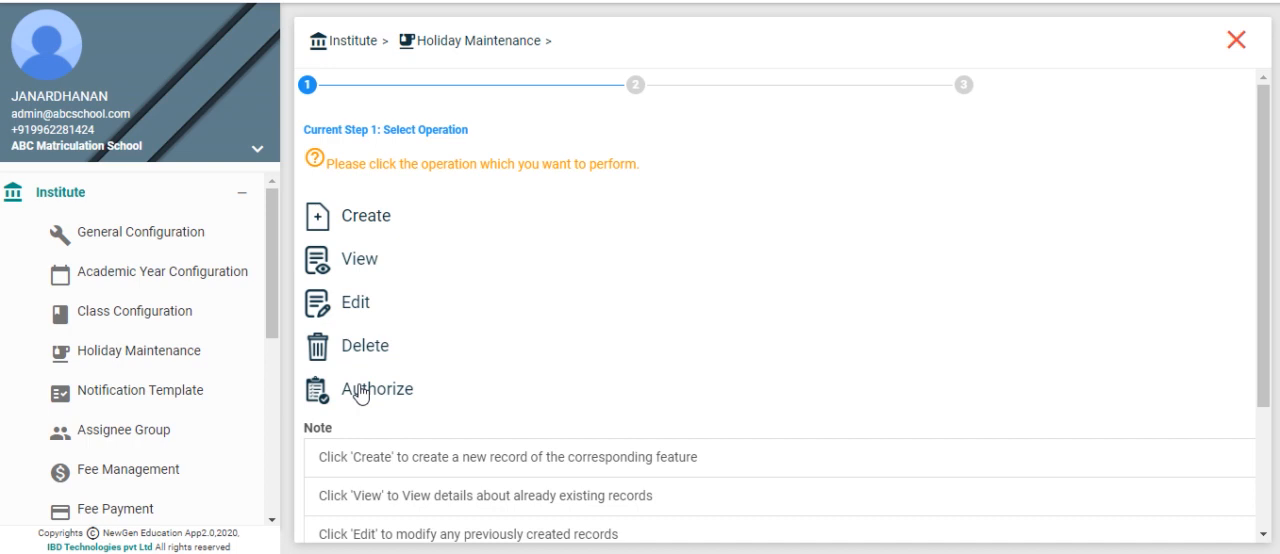
pyautogui.click(376, 390)
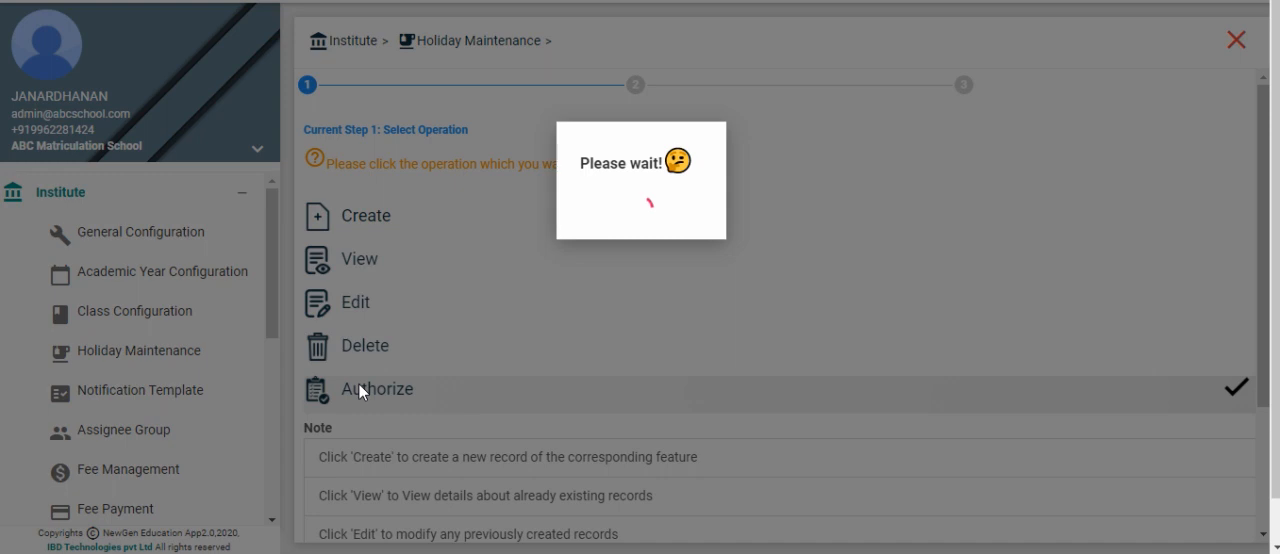
pyautogui.click(376, 388)
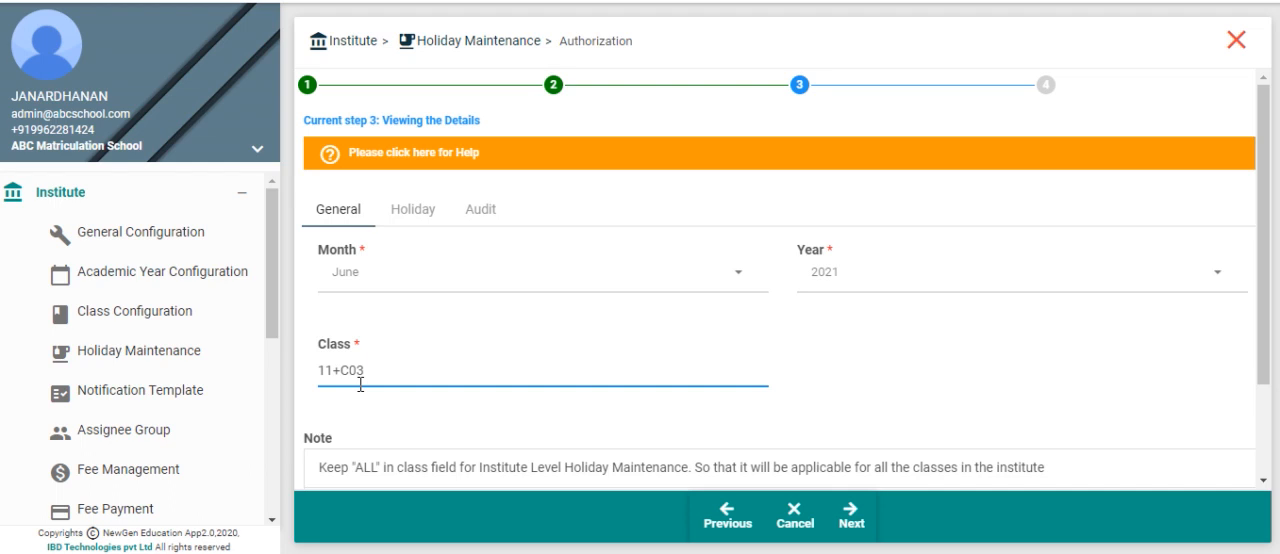
pyautogui.moveTo(396, 252)
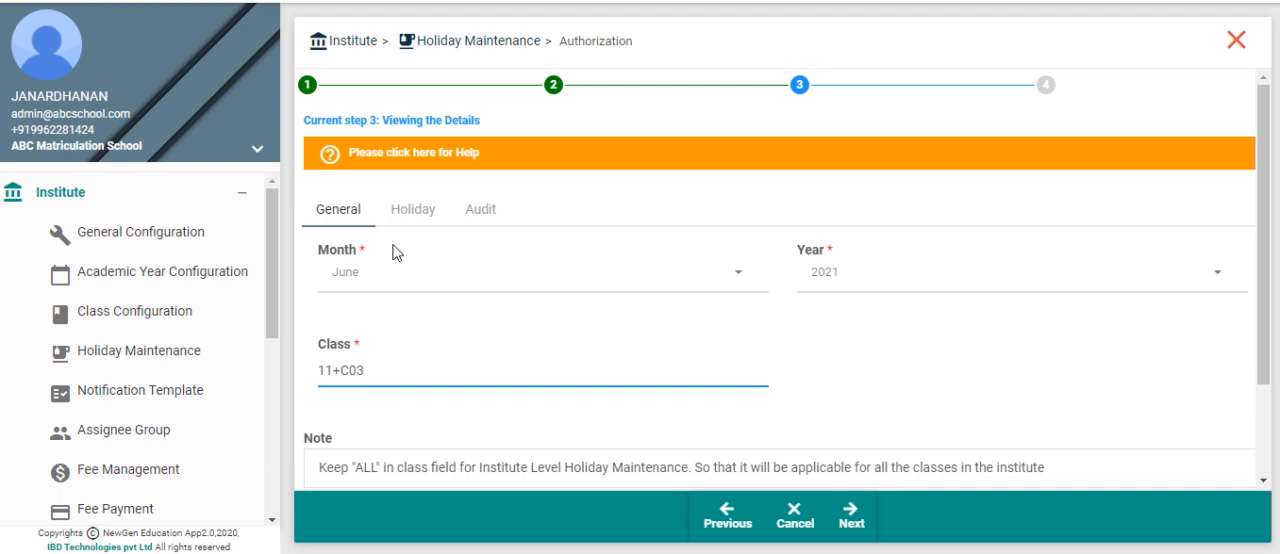
pyautogui.moveTo(412, 222)
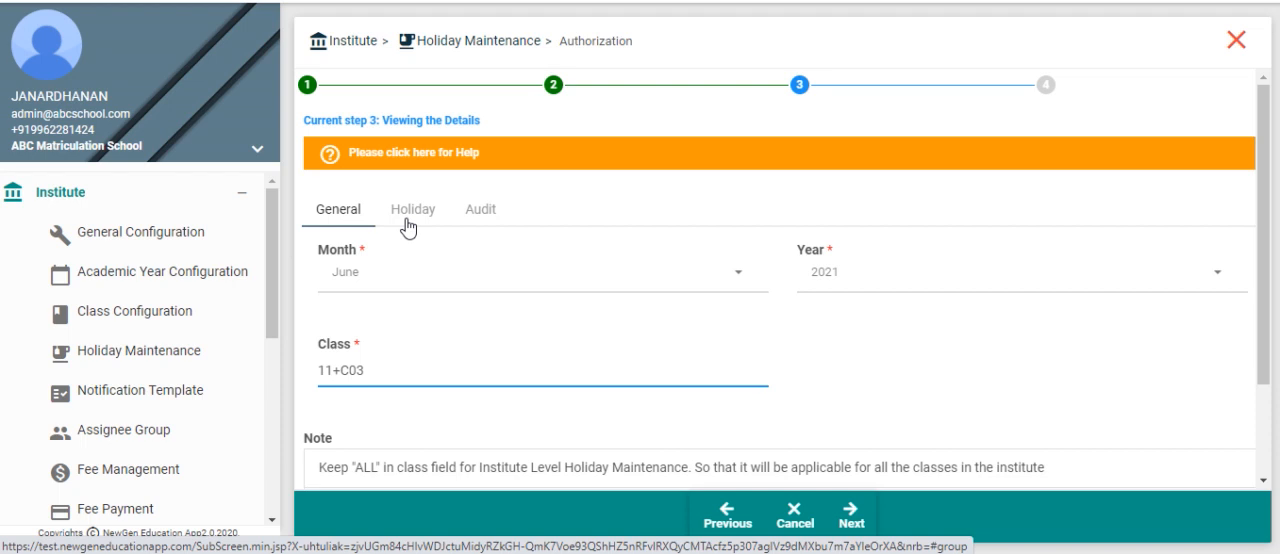
pyautogui.moveTo(396, 224)
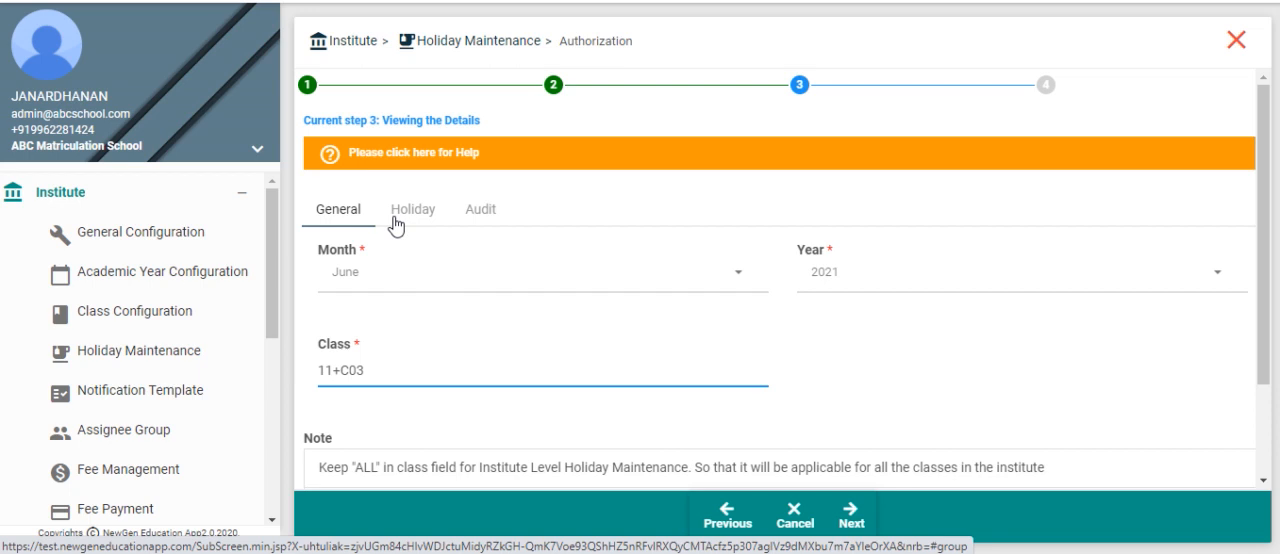
# Review the June 2021 holiday calendar and the audit details, ending on the calendar view.
pyautogui.click(412, 208)
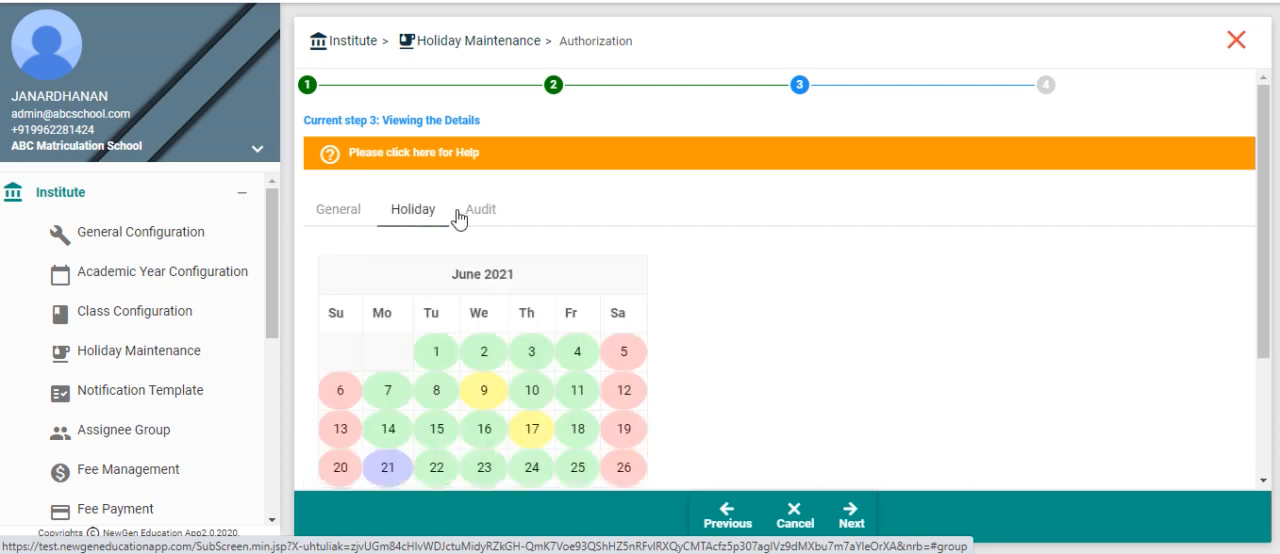
pyautogui.click(480, 208)
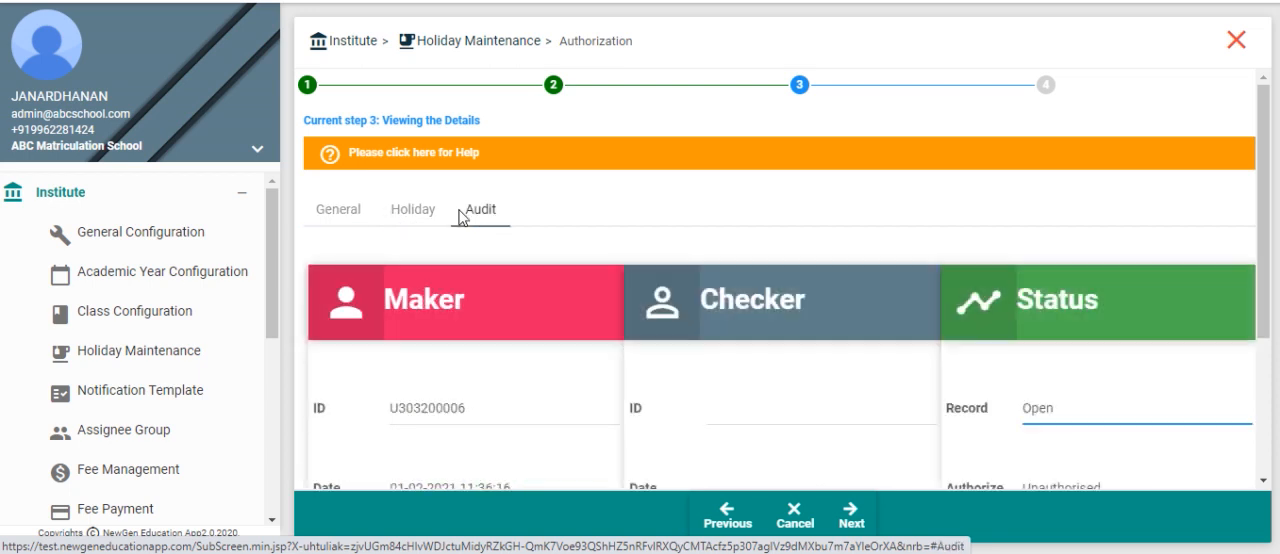
pyautogui.click(412, 208)
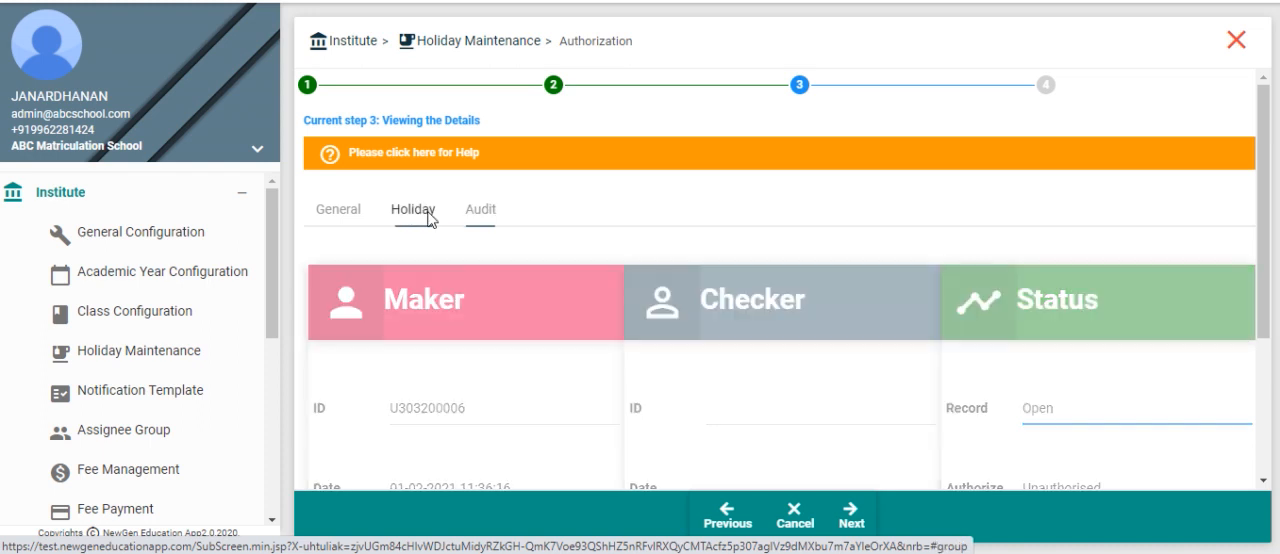
pyautogui.click(412, 208)
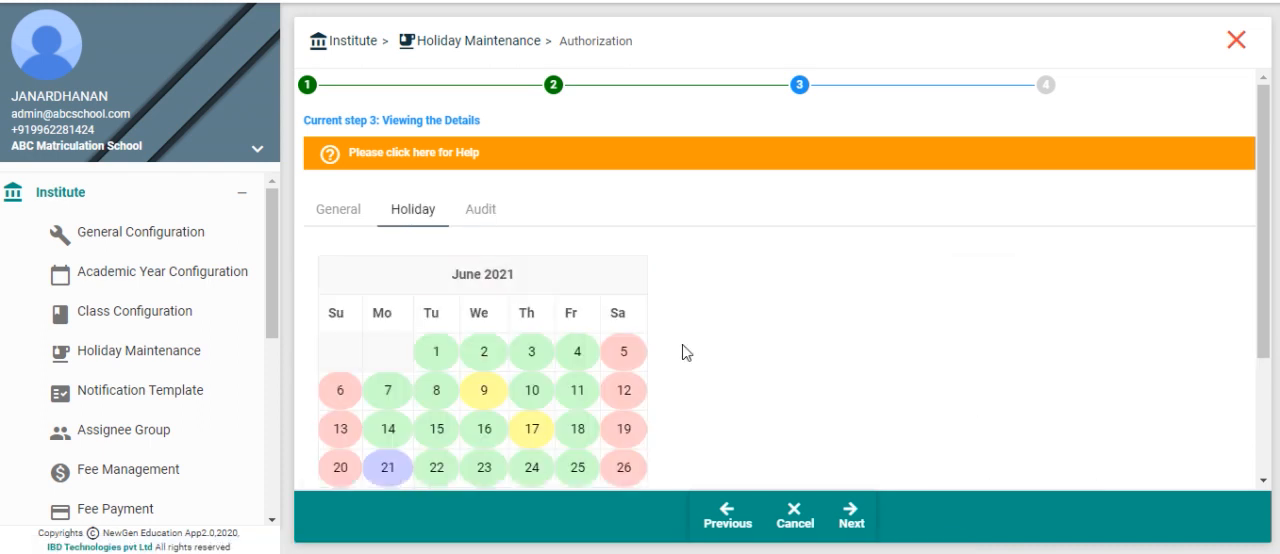
pyautogui.moveTo(852, 528)
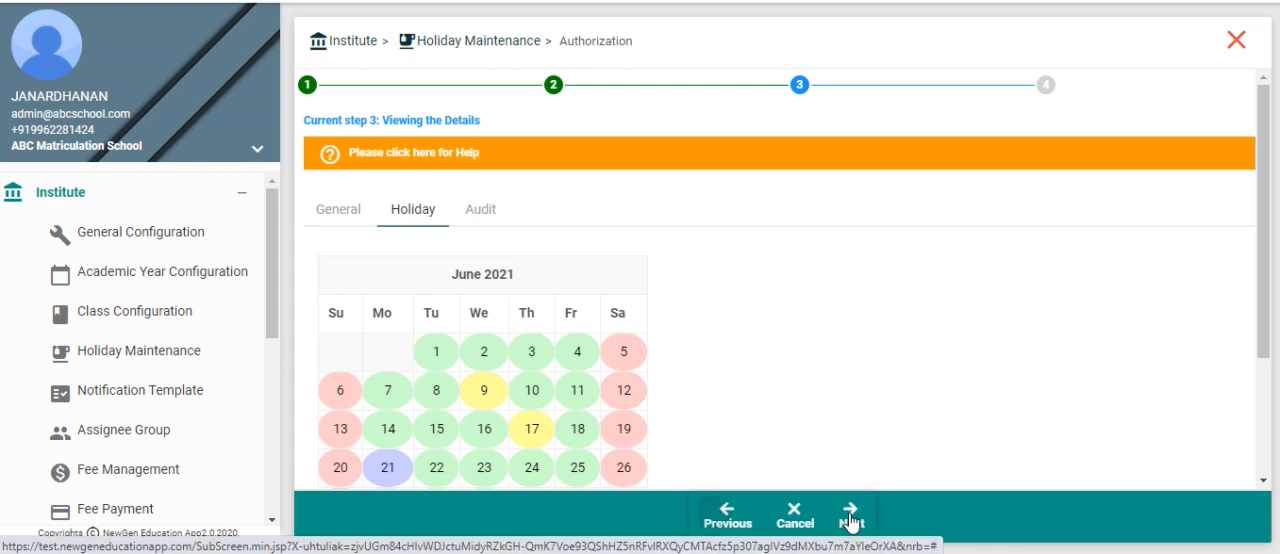
# Advance to the final authorization step and enter checker remarks "modification verified".
pyautogui.click(856, 520)
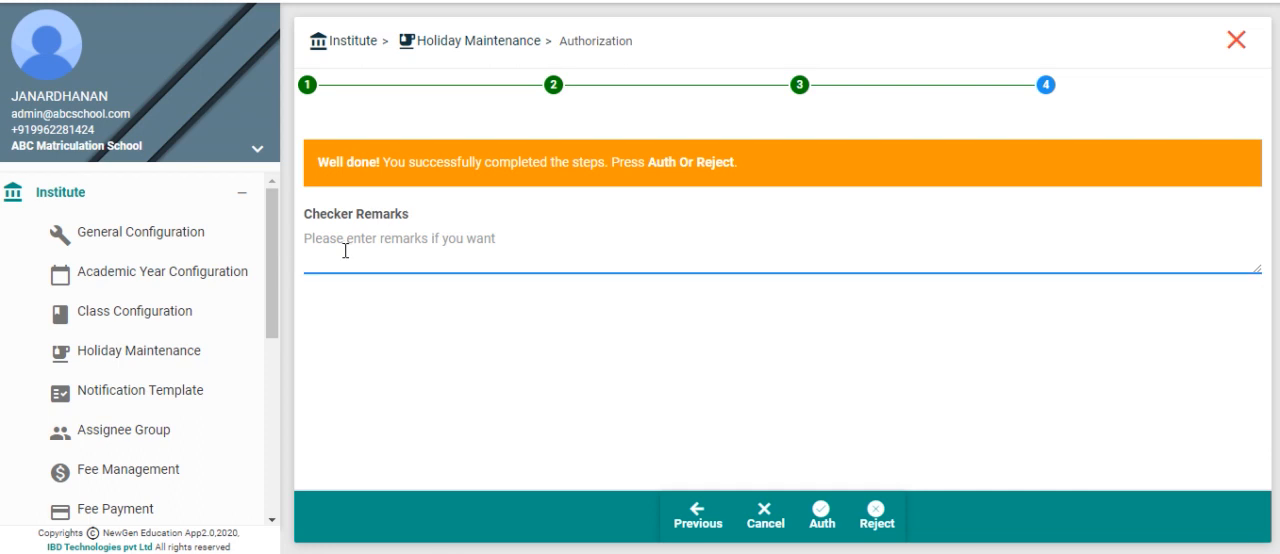
pyautogui.write('modific')
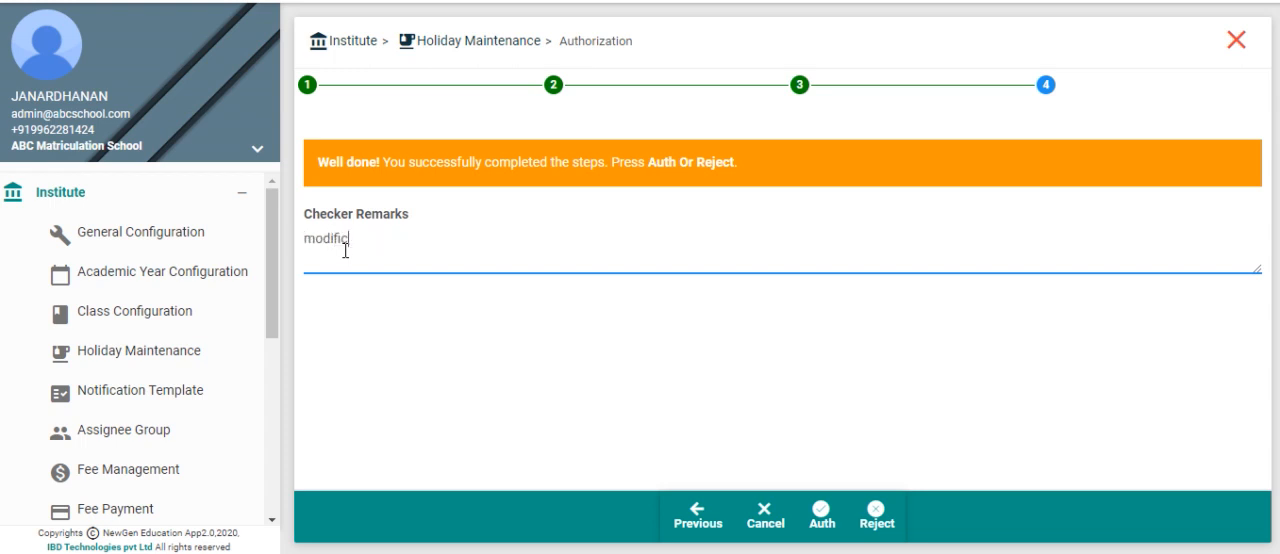
pyautogui.write('ation ve')
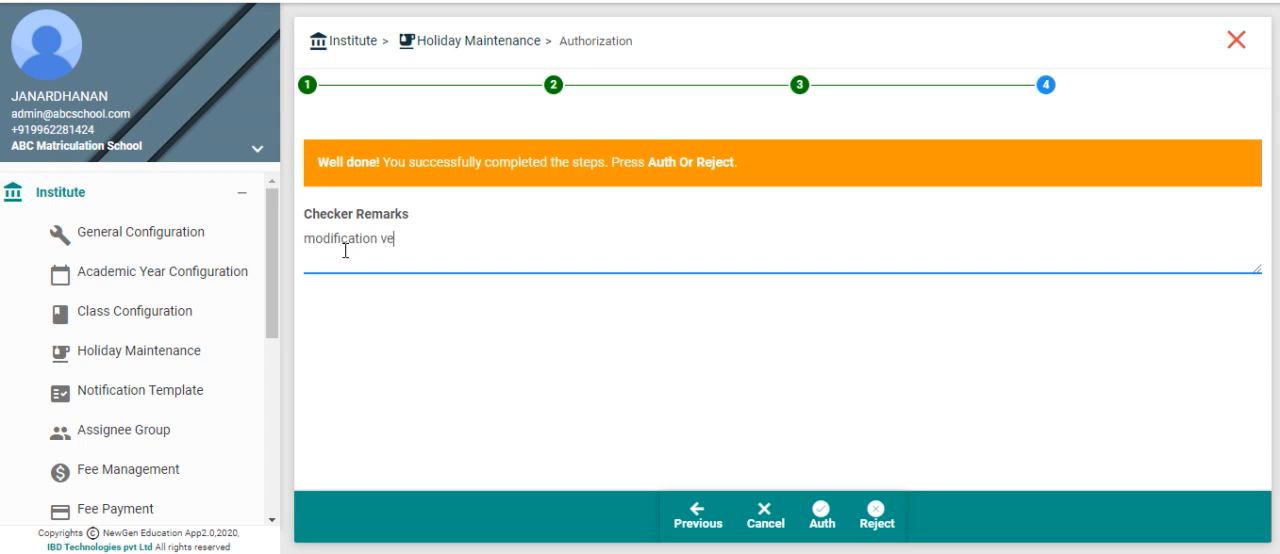
pyautogui.write('rified')
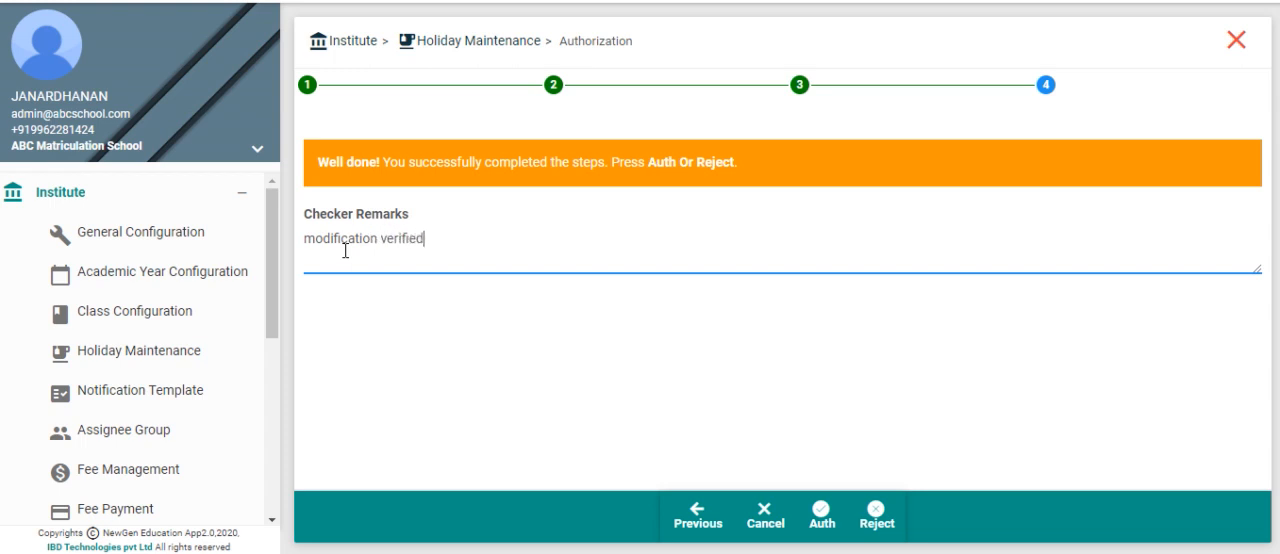